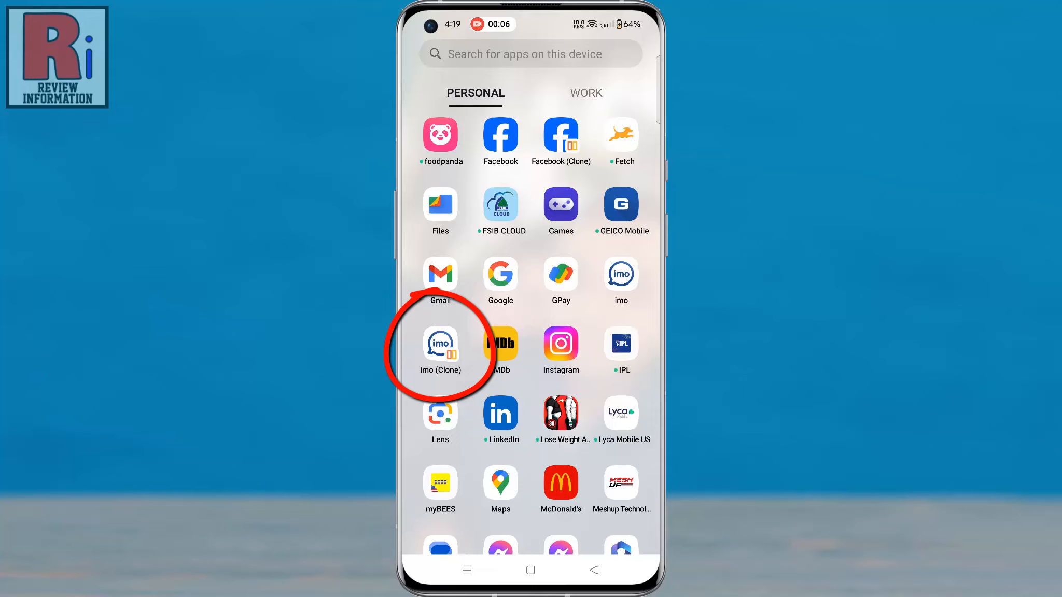
Launch imo (Clone) and start a new story with the birthday cake photo in the editor
{"action": "left_click", "coordinate": [440, 343]}
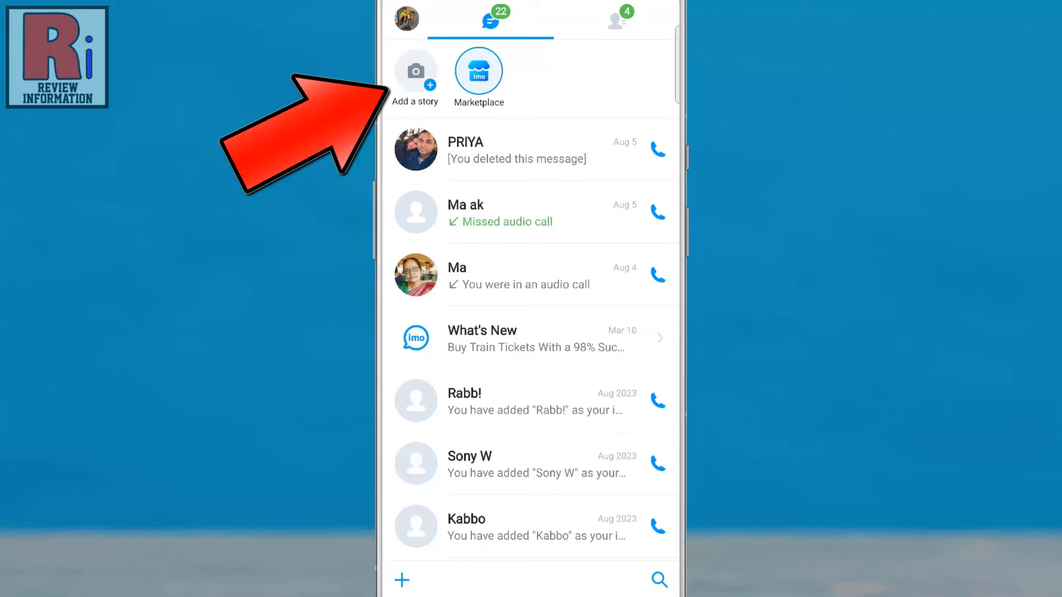
{"action": "left_click", "coordinate": [415, 71]}
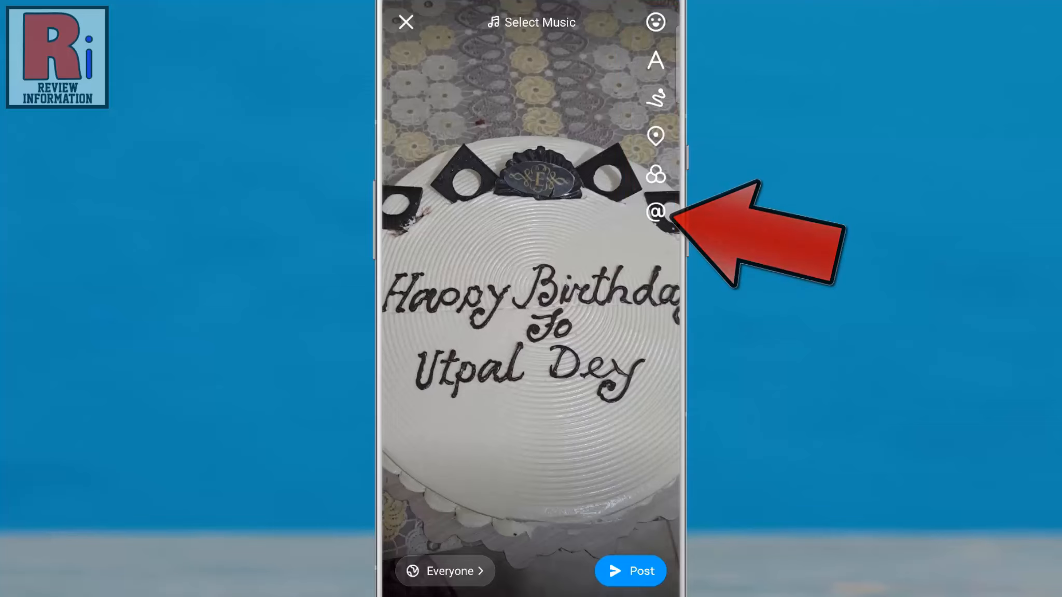
Add an @ mention, search 'priya' and select the Priya contact as the sticker
{"action": "left_click", "coordinate": [656, 212]}
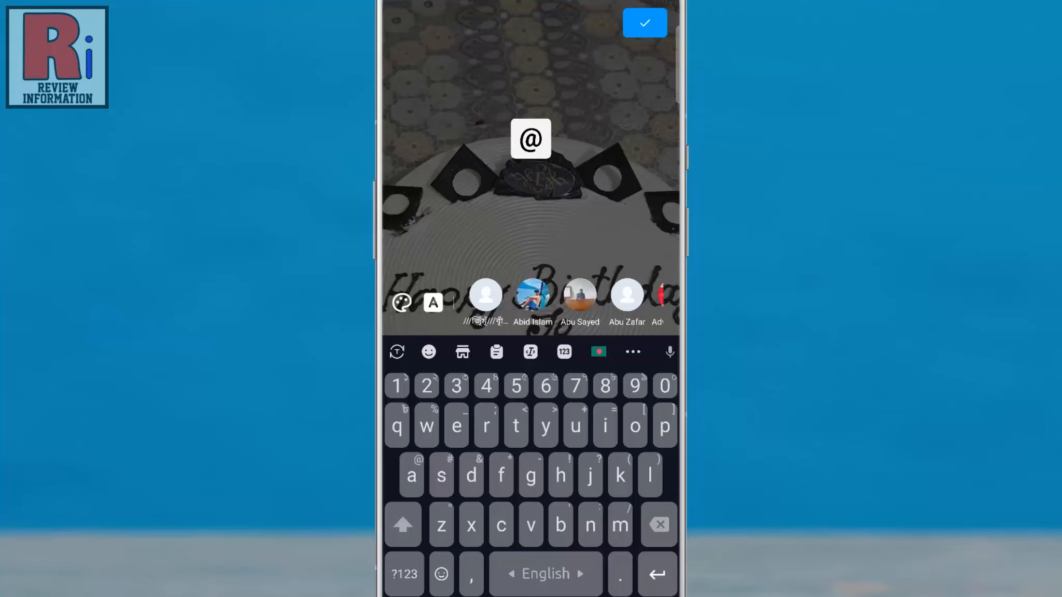
{"action": "type", "text": "priy"}
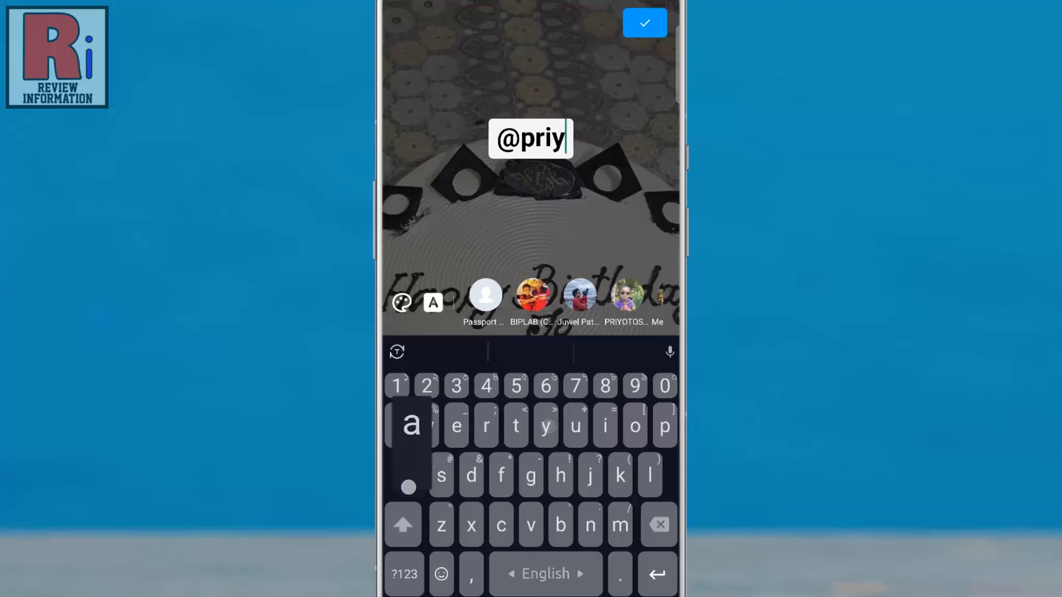
{"action": "type", "text": "a"}
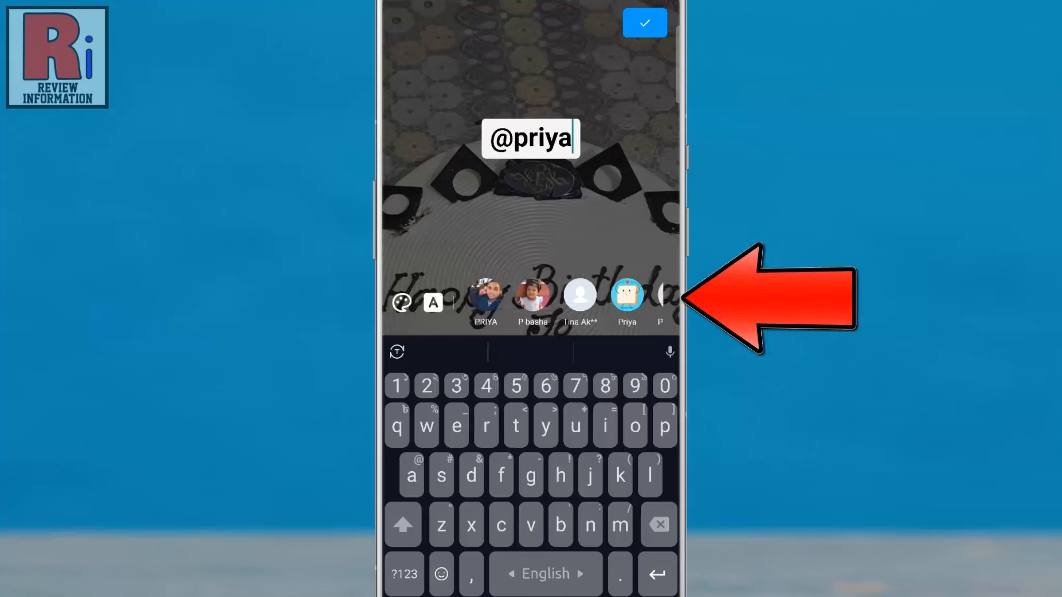
{"action": "scroll", "scroll_direction": "left", "scroll_amount": 3}
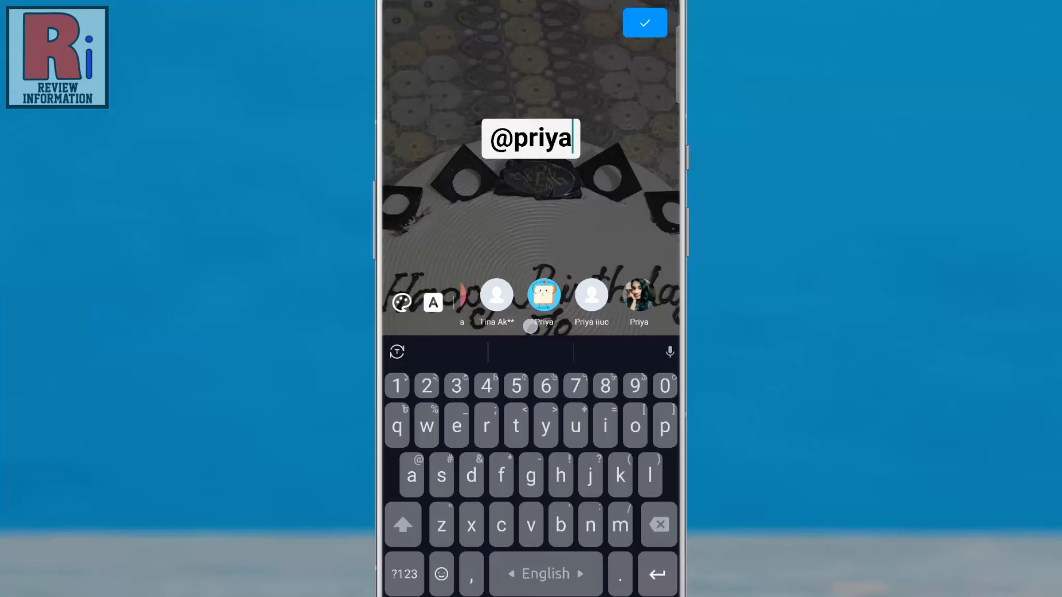
{"action": "scroll", "scroll_direction": "left", "scroll_amount": 3}
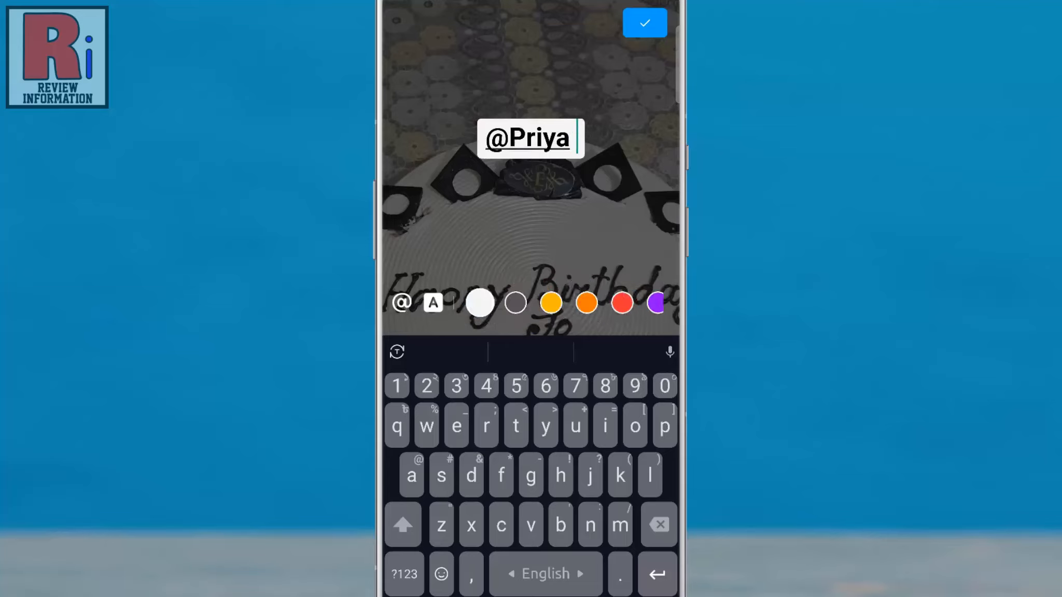
{"action": "left_click", "coordinate": [432, 302]}
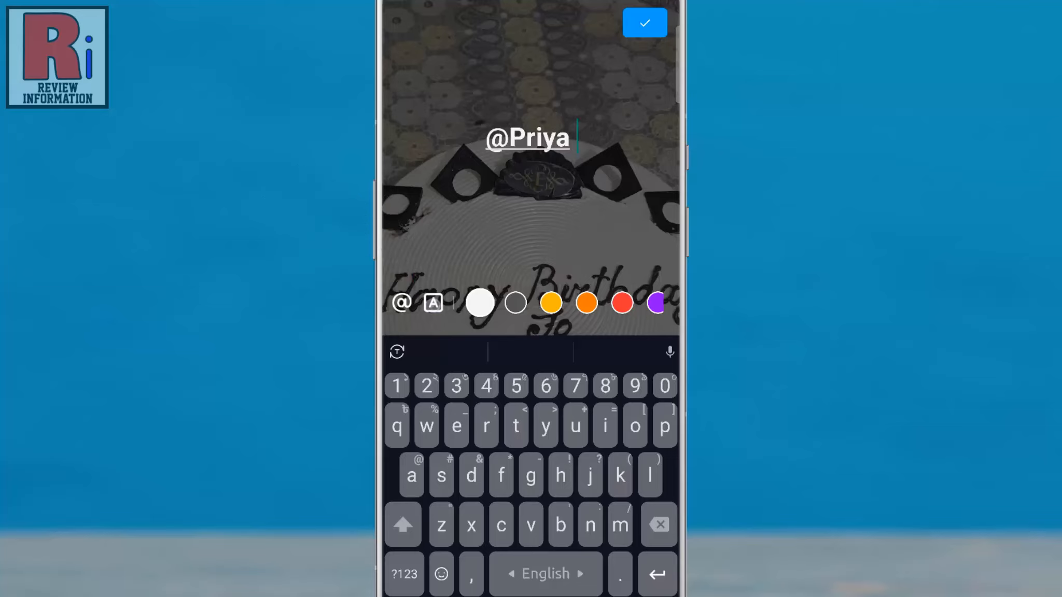
{"action": "left_click", "coordinate": [432, 303]}
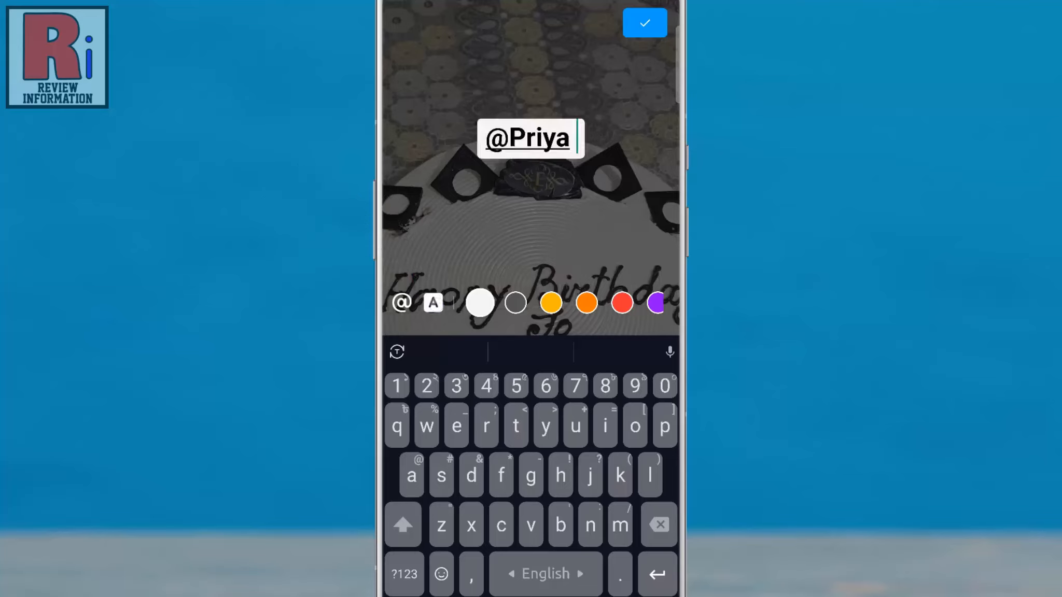
{"action": "left_click", "coordinate": [551, 303]}
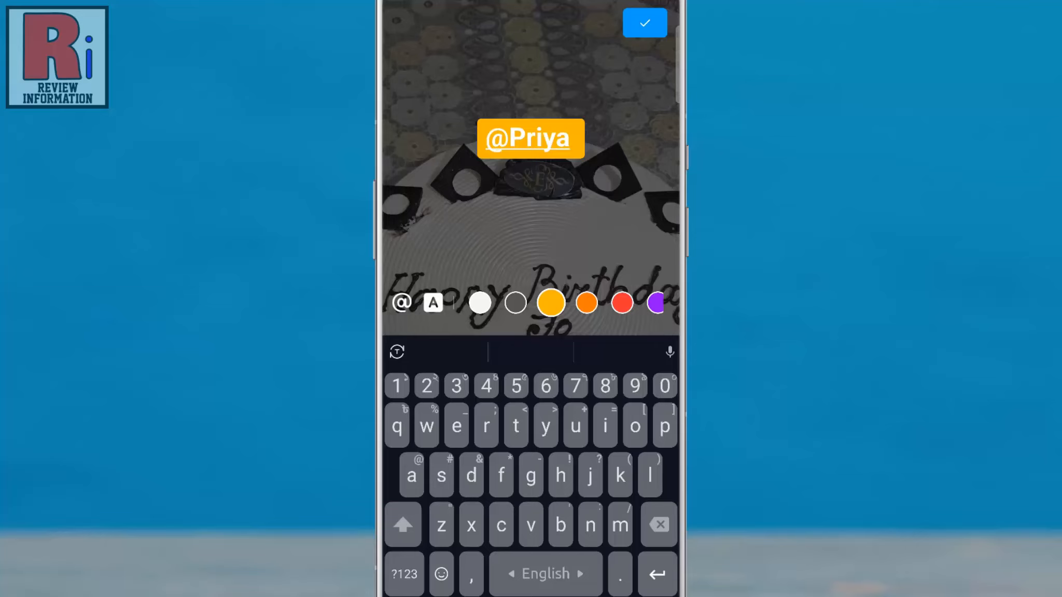
{"action": "left_click", "coordinate": [622, 303]}
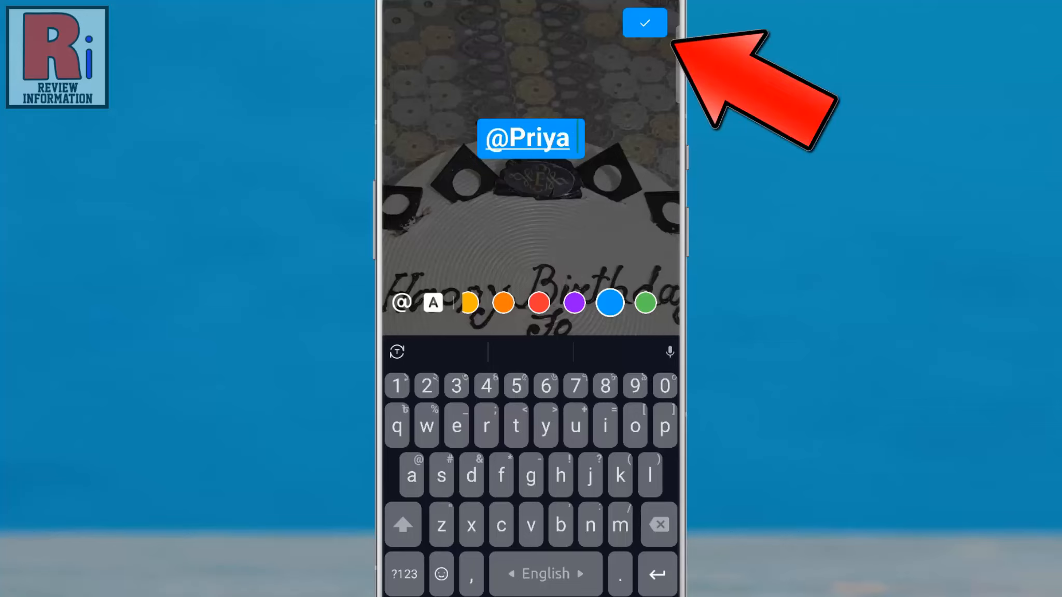
{"action": "left_click", "coordinate": [644, 23]}
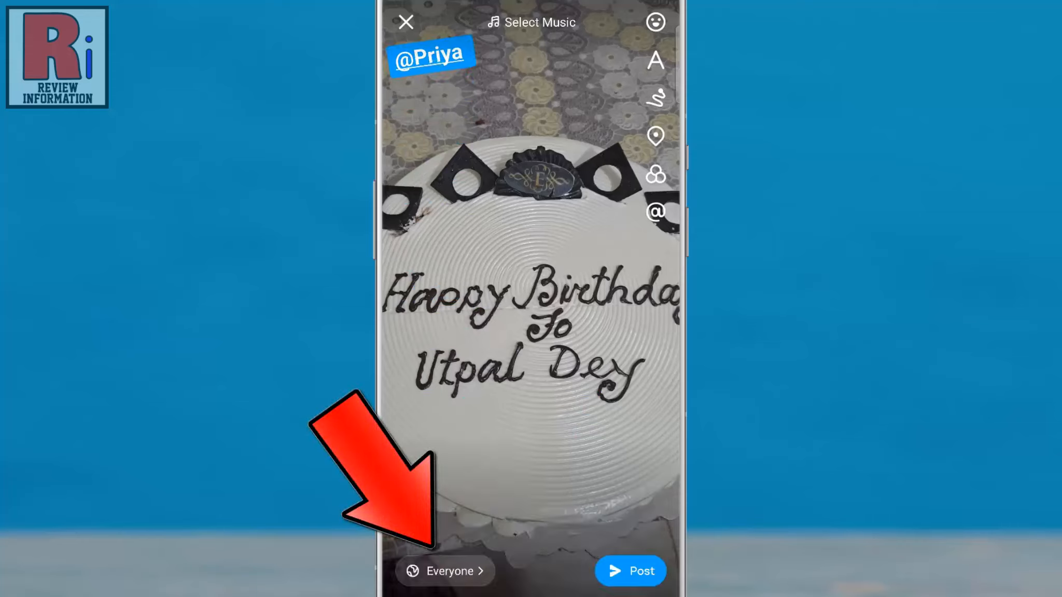
Change the story audience from Everyone to My Contacts
{"action": "left_click", "coordinate": [444, 571]}
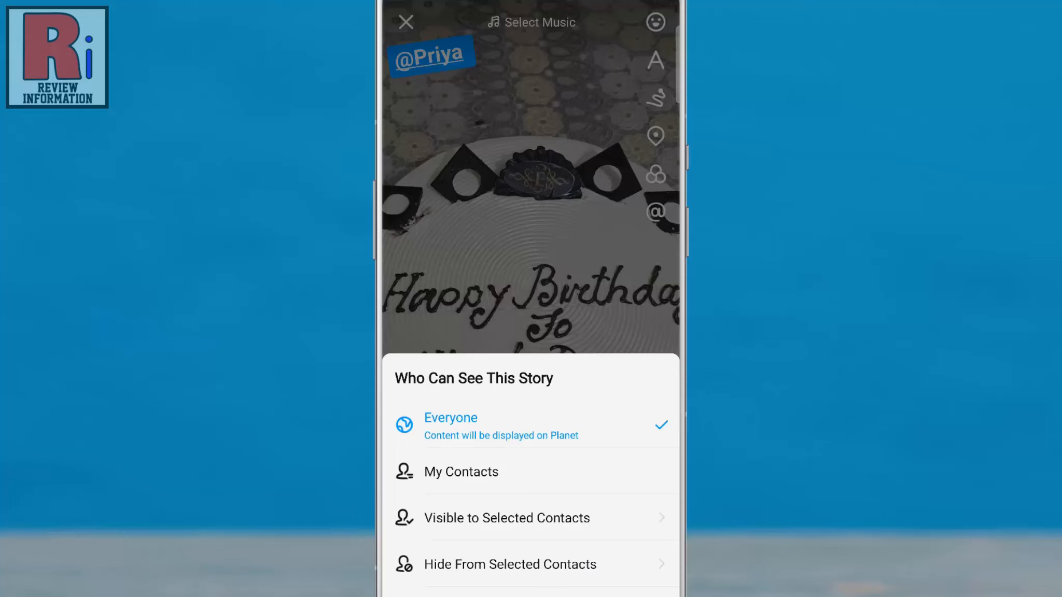
{"action": "left_click", "coordinate": [461, 472]}
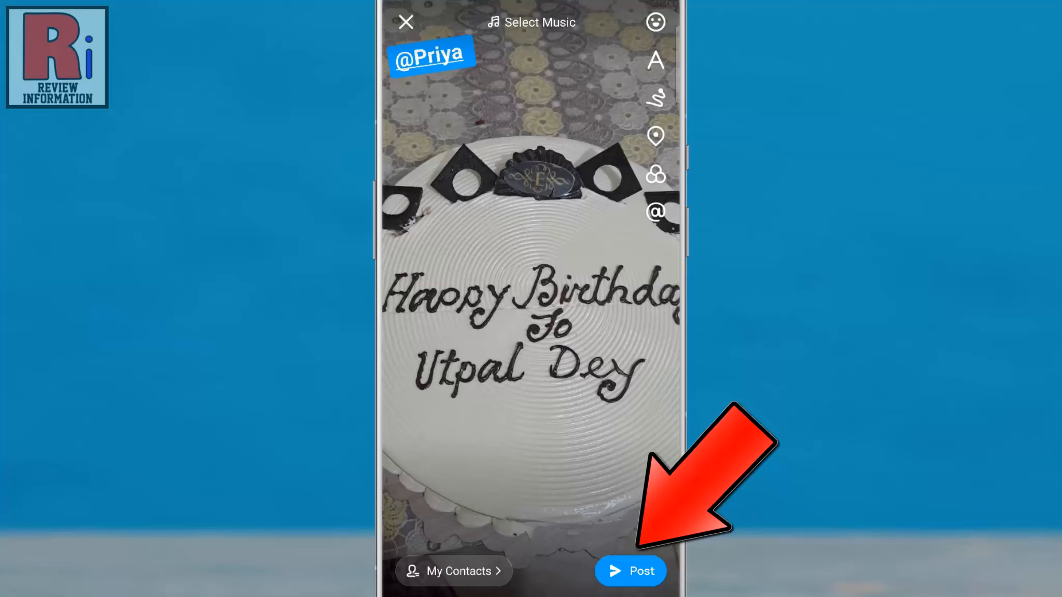
Post the story, dismiss the Archive notice, view it in My Story and return to chats
{"action": "left_click", "coordinate": [630, 571]}
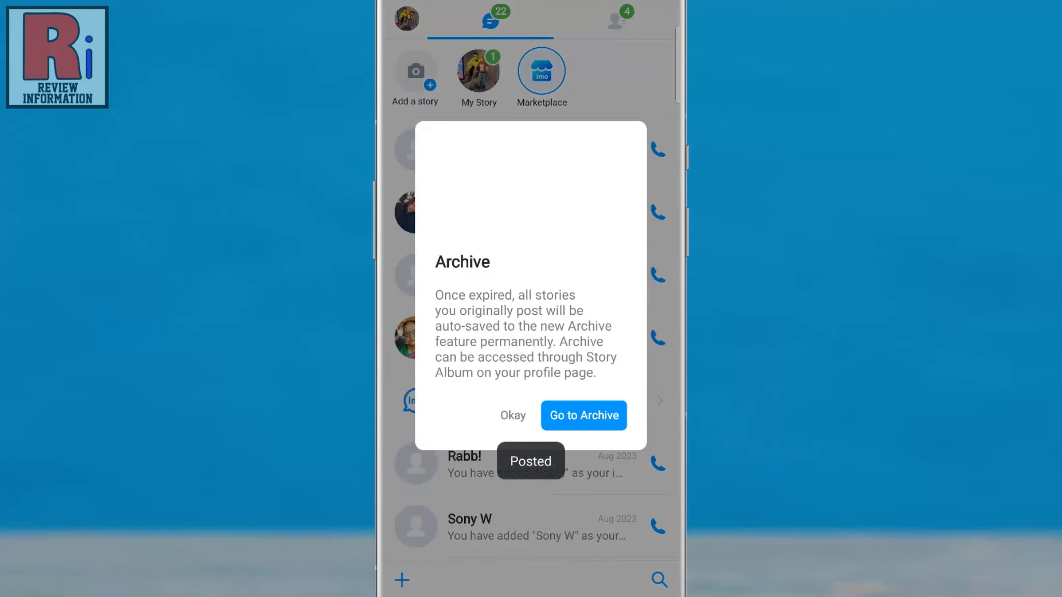
{"action": "left_click", "coordinate": [512, 415]}
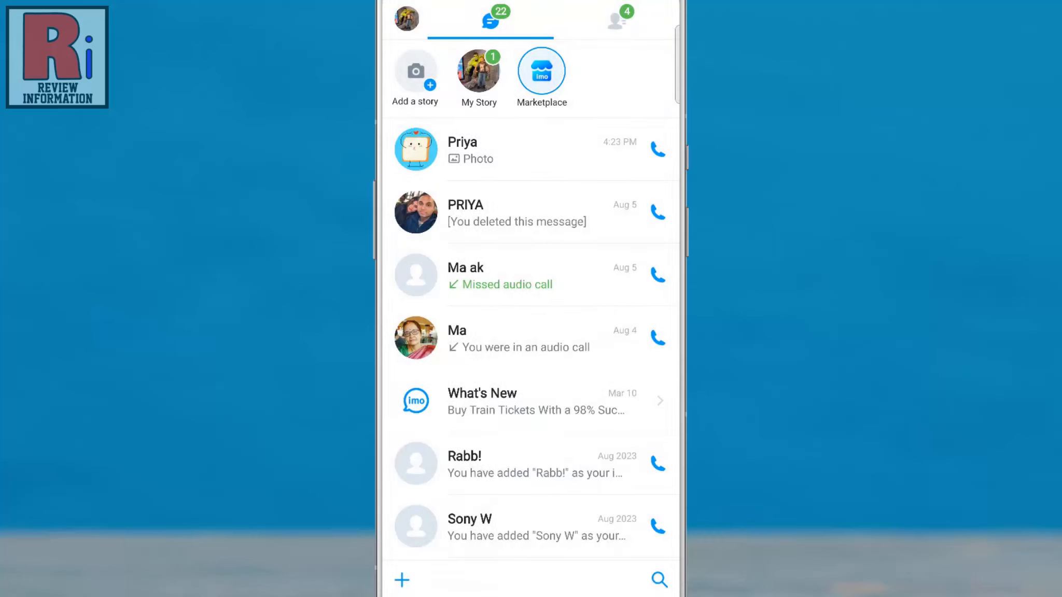
{"action": "left_click", "coordinate": [476, 71]}
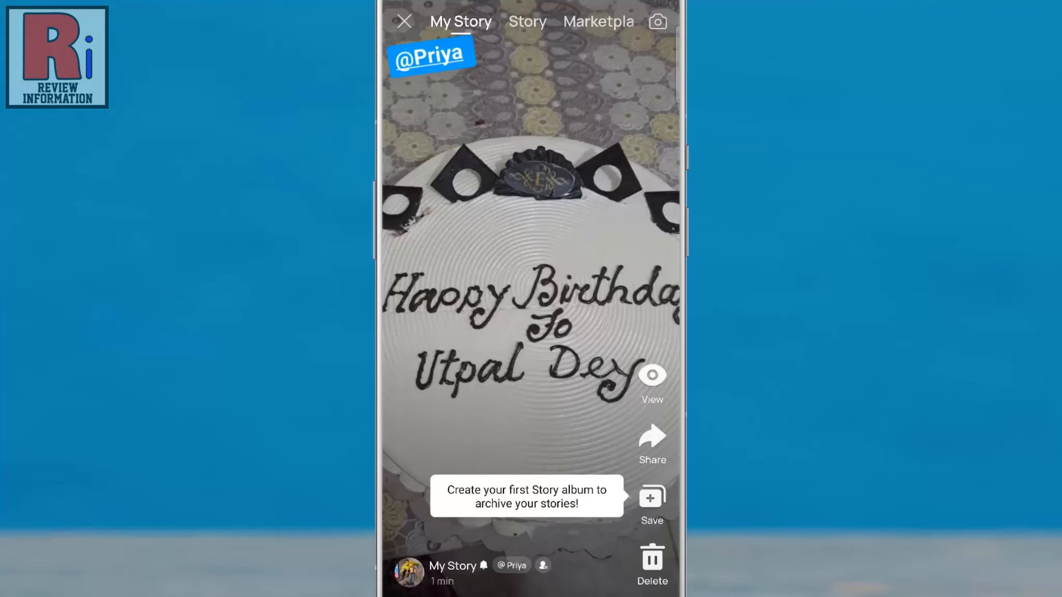
{"action": "left_click", "coordinate": [403, 21]}
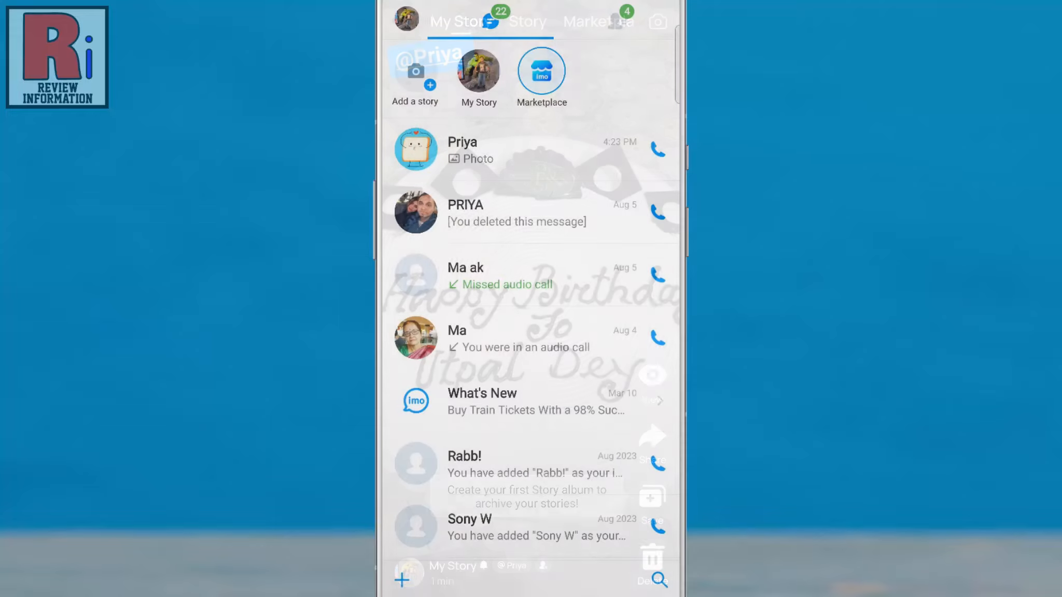